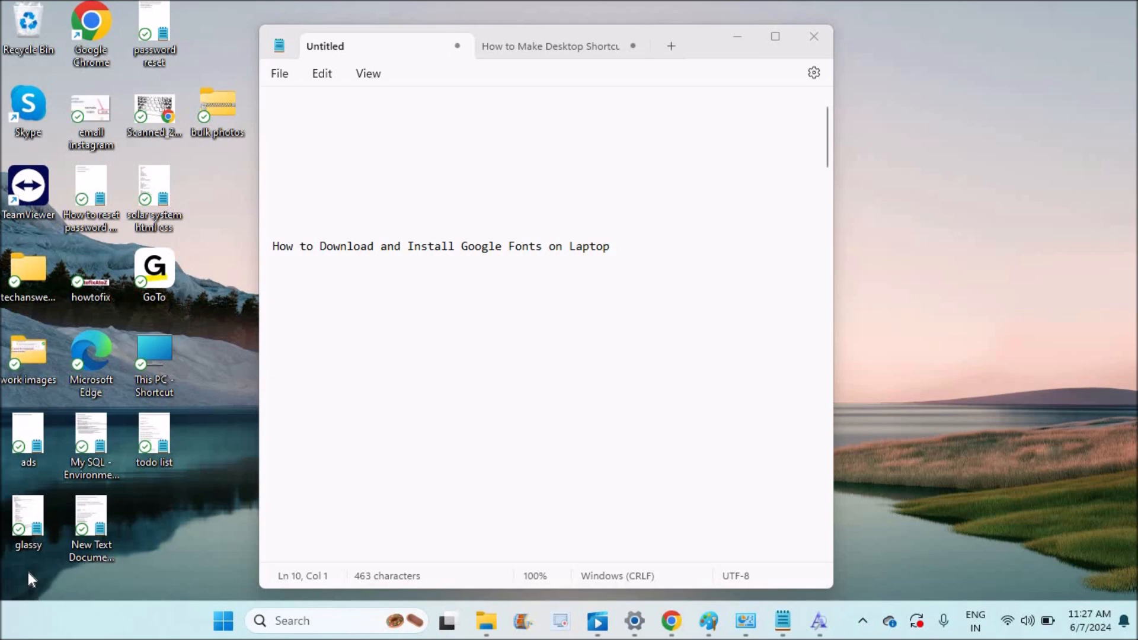
{"action": "mouse_move", "coordinate": [697, 578]}
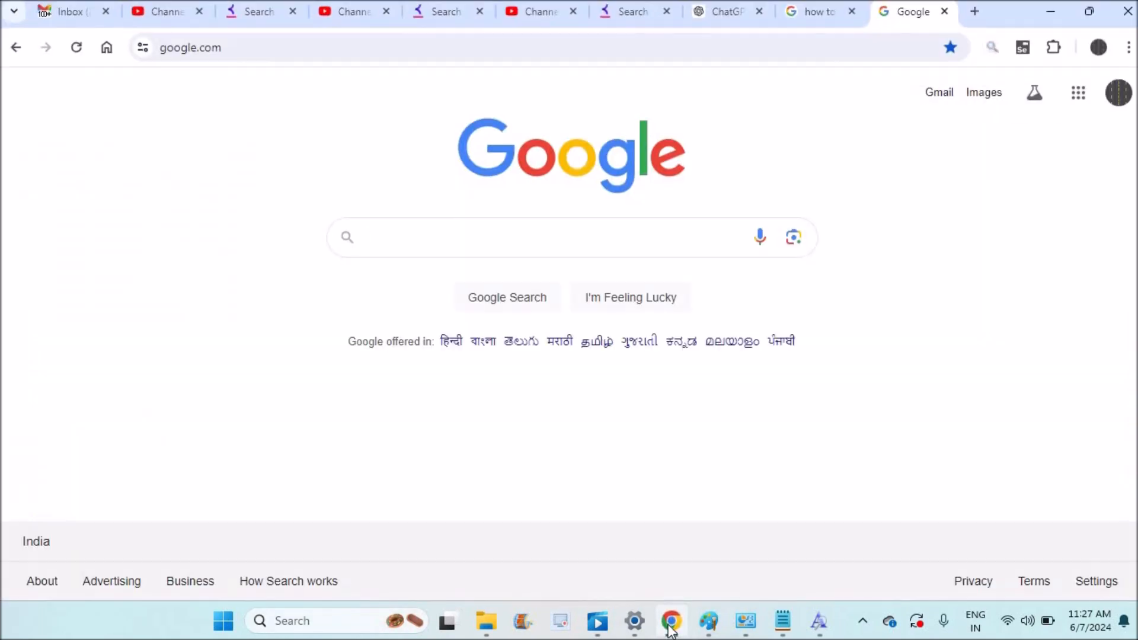
{"action": "mouse_move", "coordinate": [488, 222]}
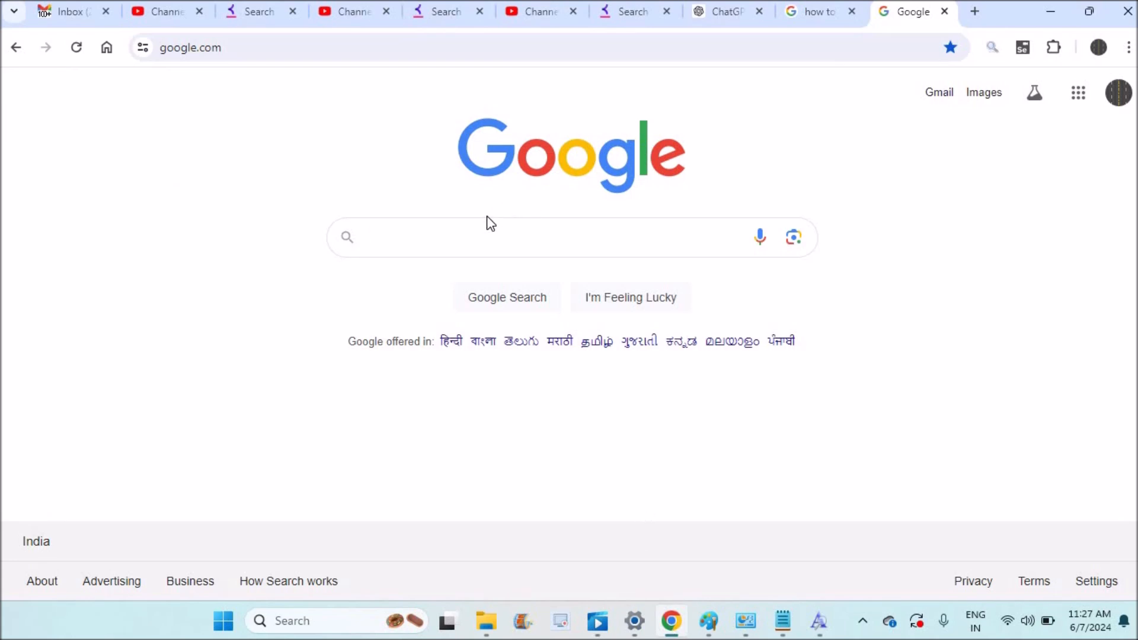
Step: Search Google for 'fonts google' to find the Google Fonts site
{"action": "type", "text": "fonts google"}
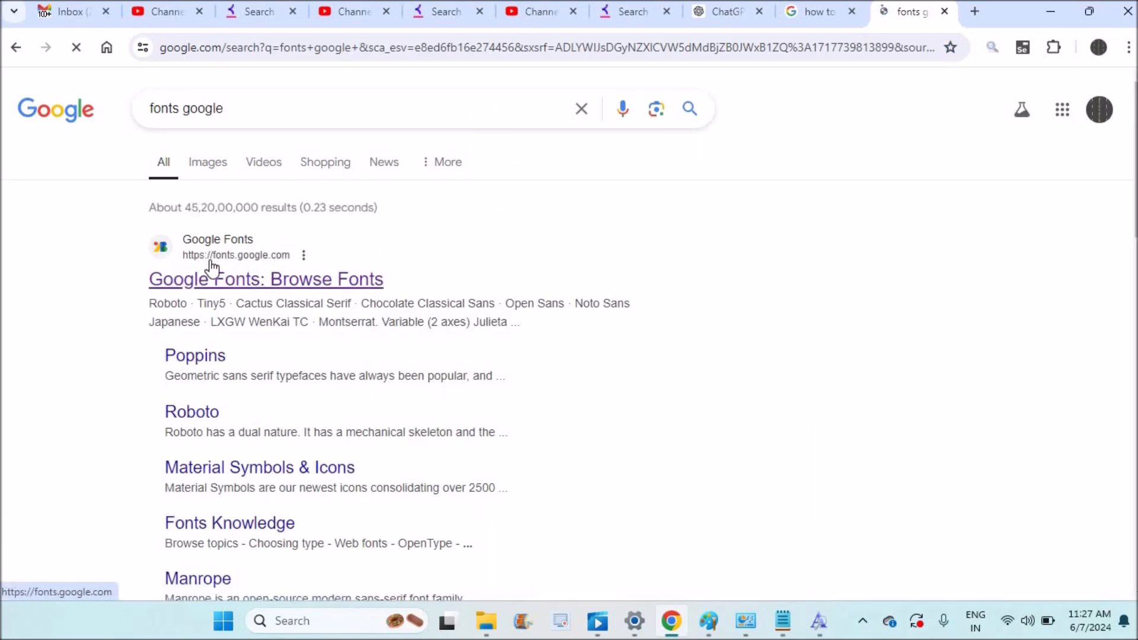
Step: Open the Google Fonts site and enlarge the preview size to 125px
{"action": "left_click", "coordinate": [266, 278]}
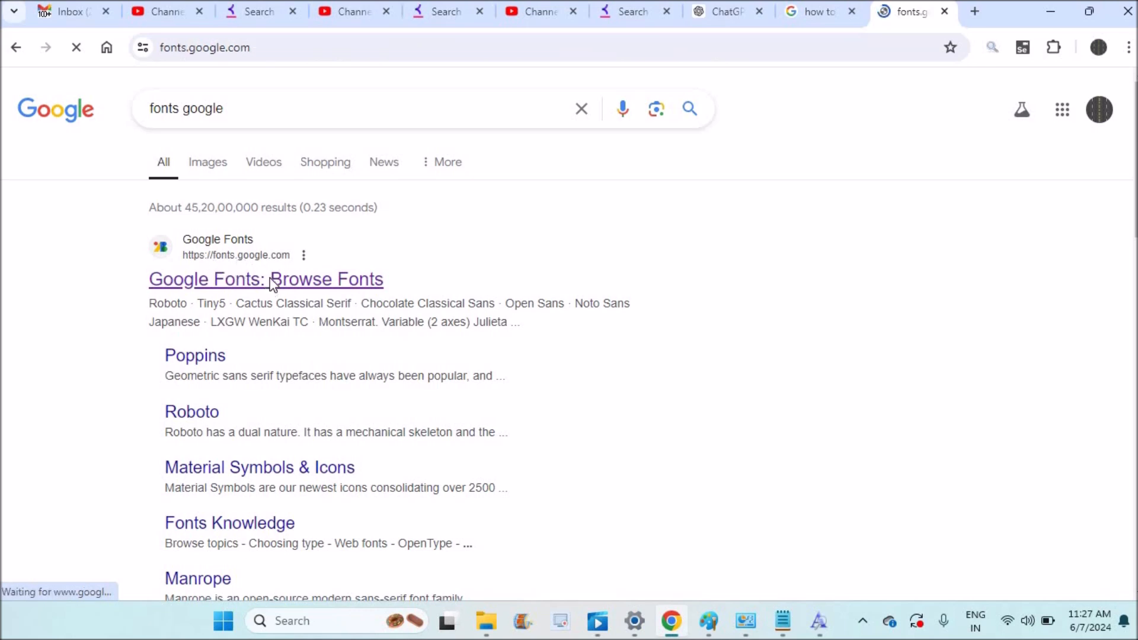
{"action": "left_click", "coordinate": [266, 279]}
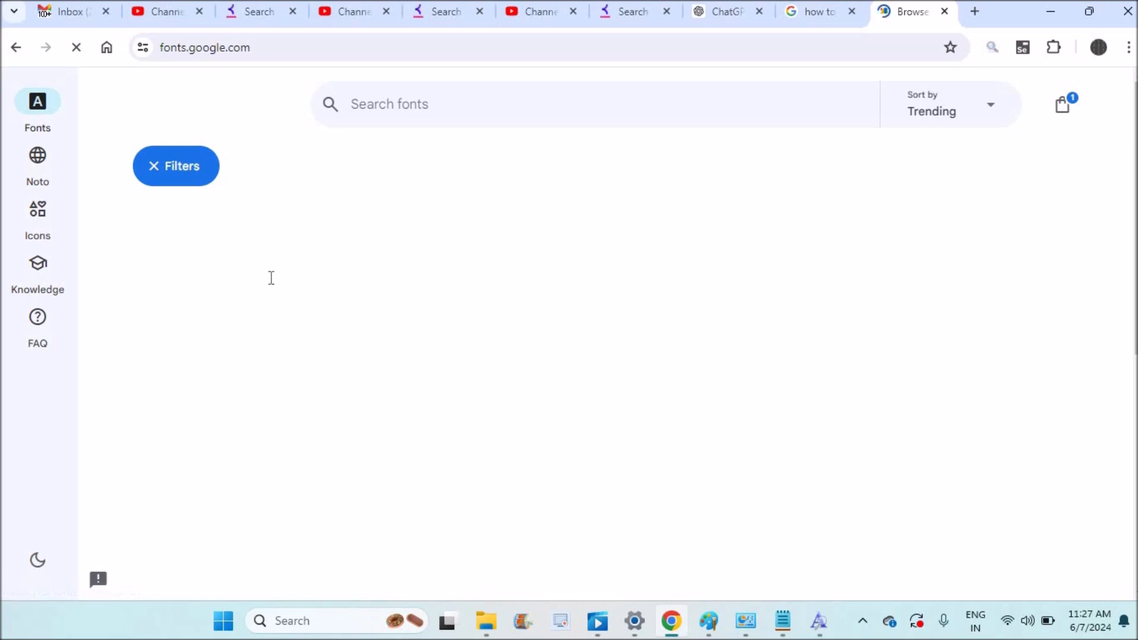
{"action": "left_click", "coordinate": [176, 166]}
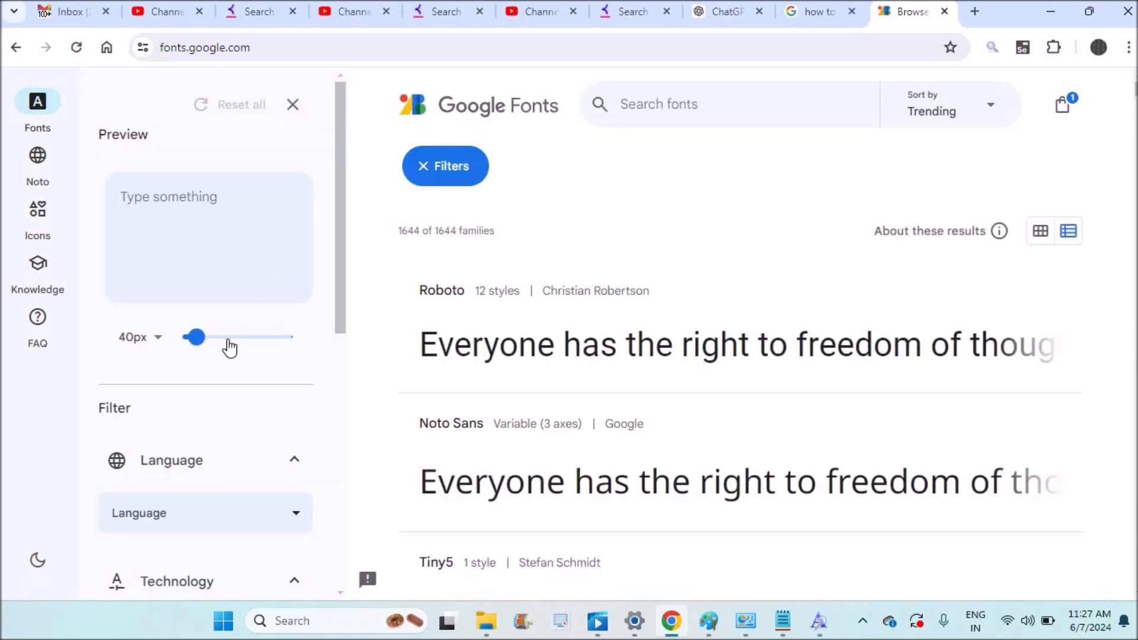
{"action": "left_click_drag", "start_coordinate": [193, 335], "coordinate": [232, 336]}
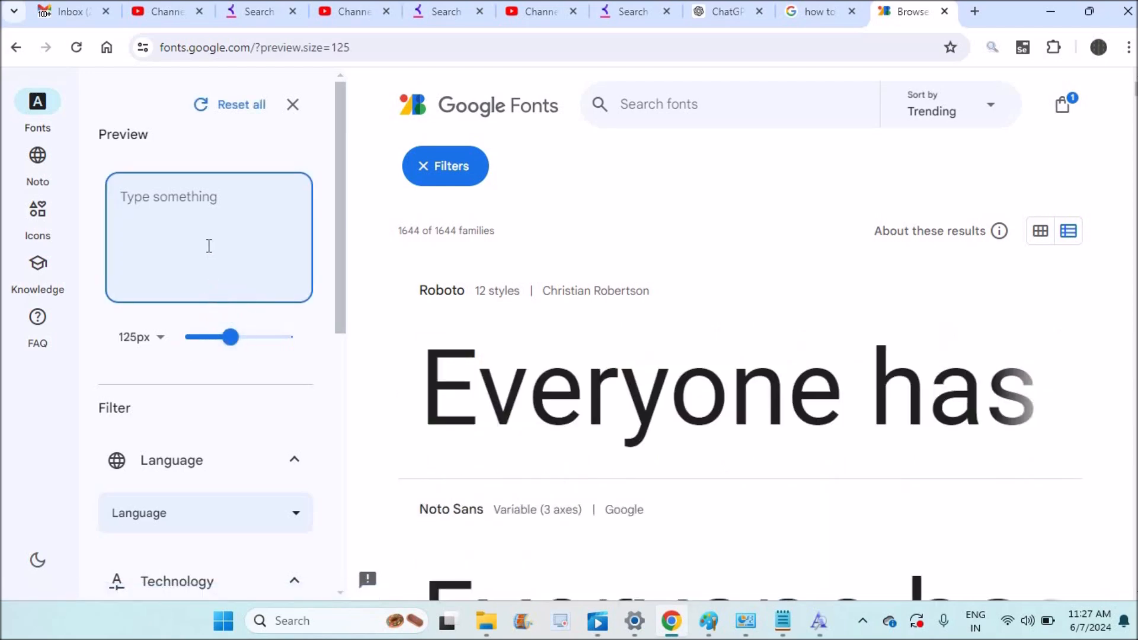
Step: Preview all font families with the sentence 'hello how are you?' and hide the filter panel
{"action": "type", "text": "hello how"}
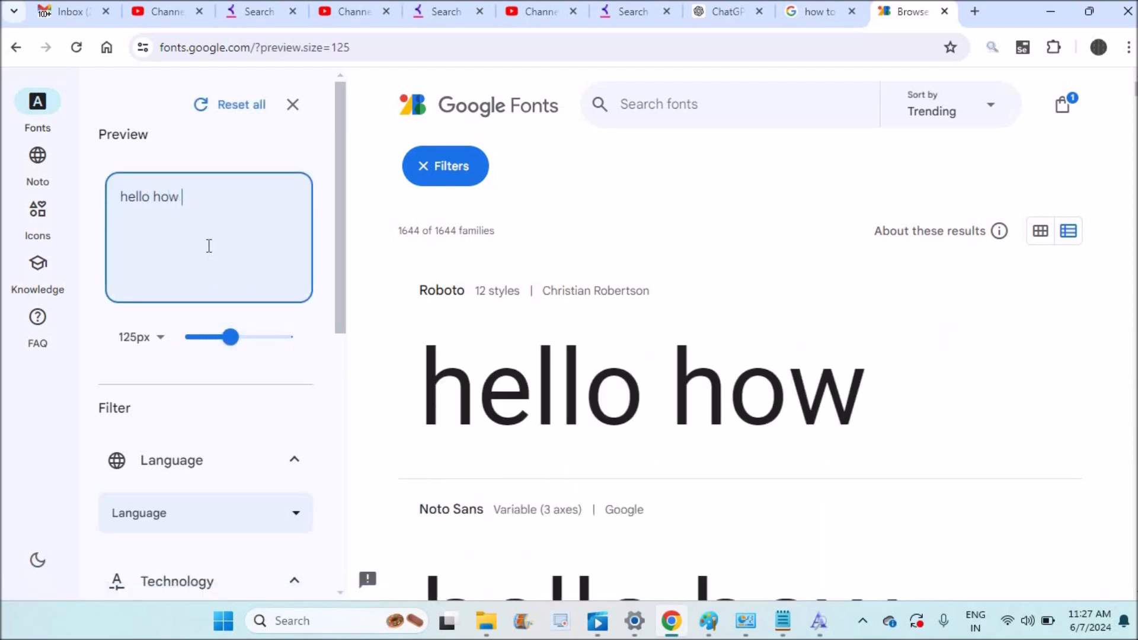
{"action": "type", "text": "are you"}
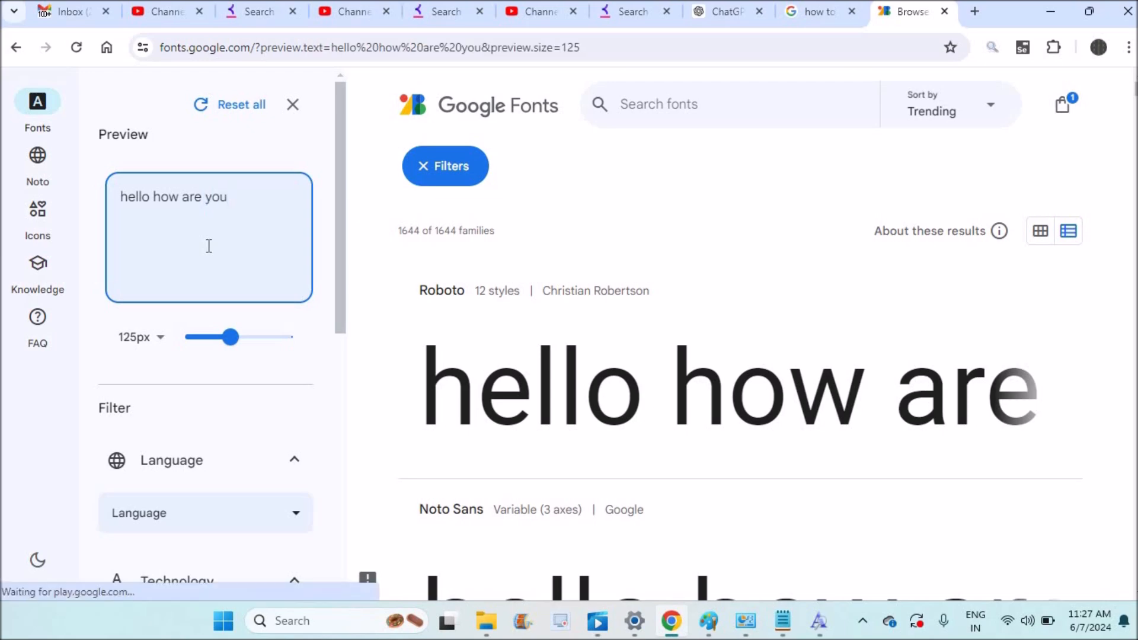
{"action": "type", "text": "?"}
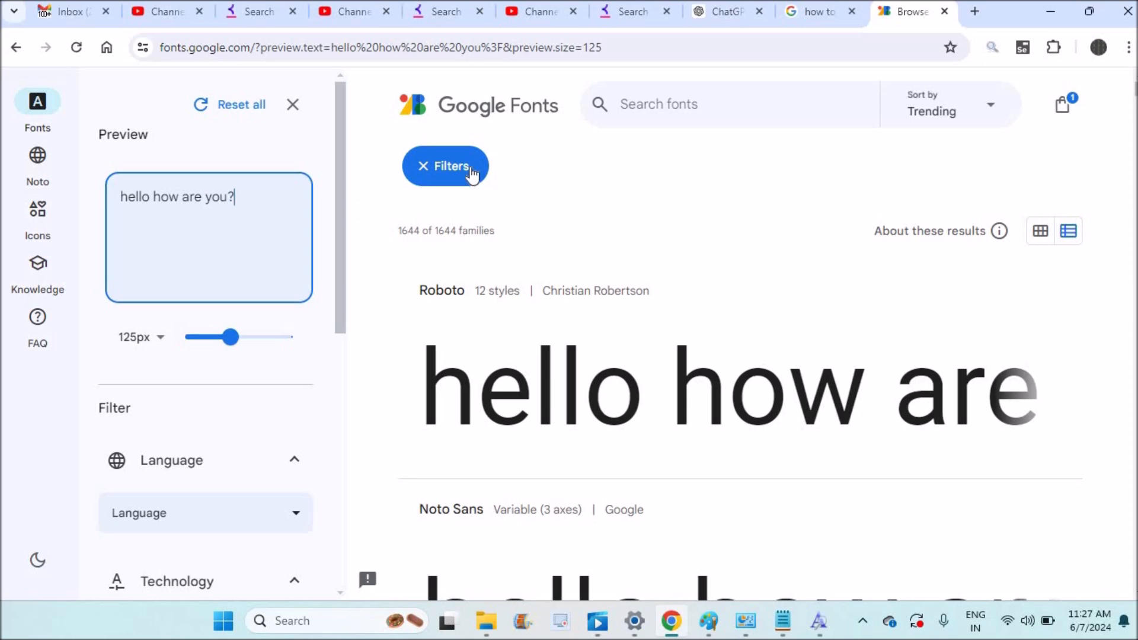
{"action": "left_click", "coordinate": [446, 166]}
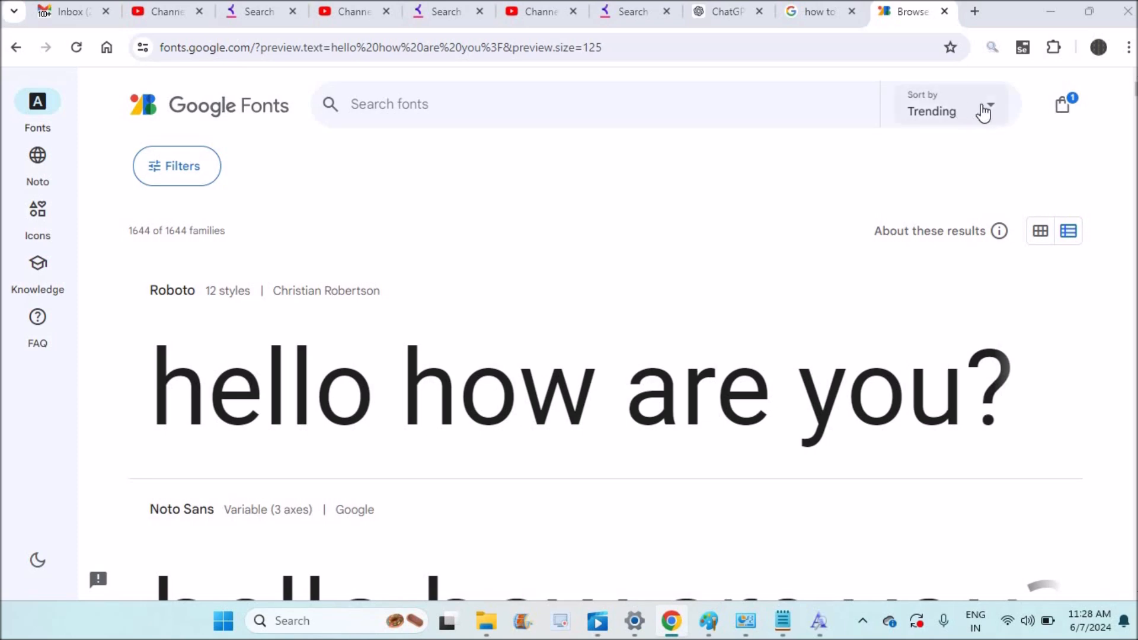
Step: Sort by Most popular, select Dancing Script and download the whole family
{"action": "left_click", "coordinate": [951, 112]}
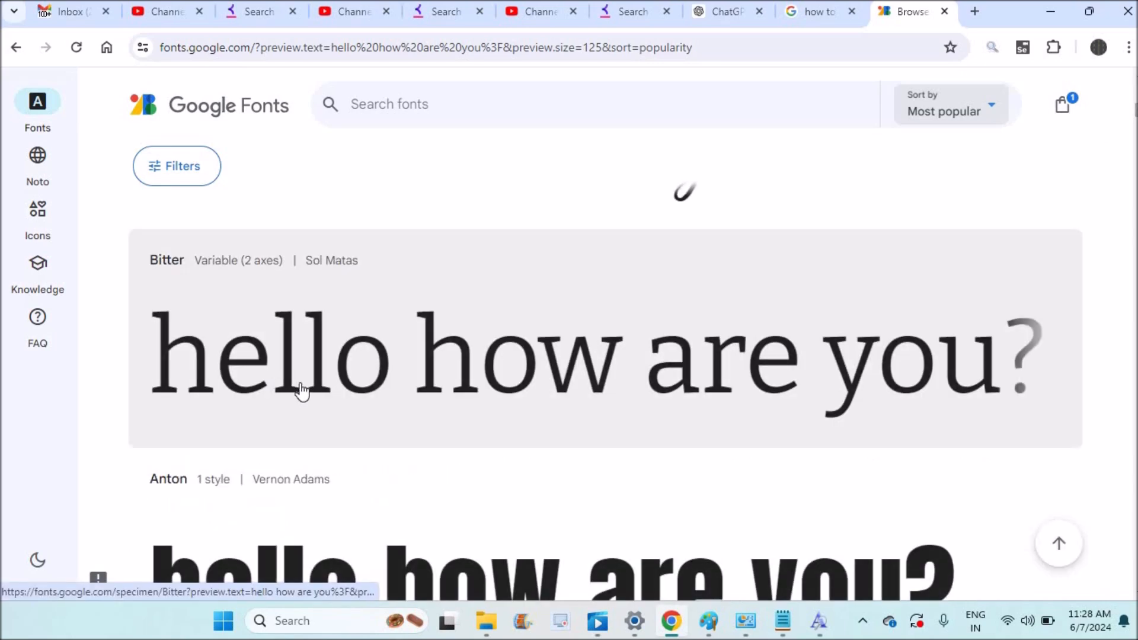
{"action": "scroll", "scroll_direction": "down", "scroll_amount": 3}
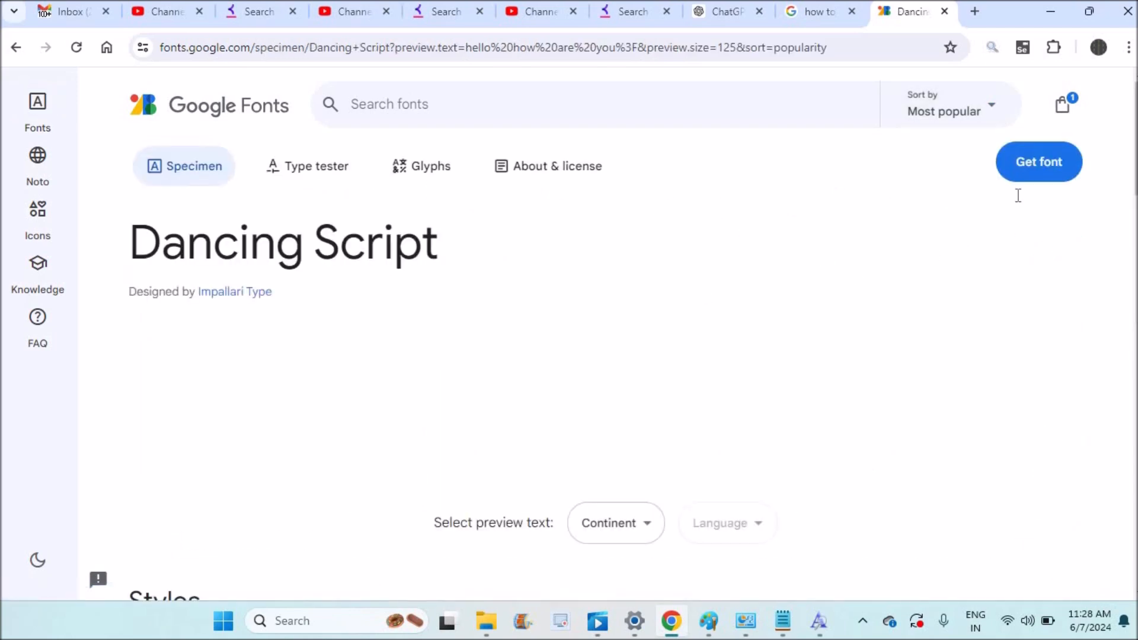
{"action": "left_click", "coordinate": [1039, 161]}
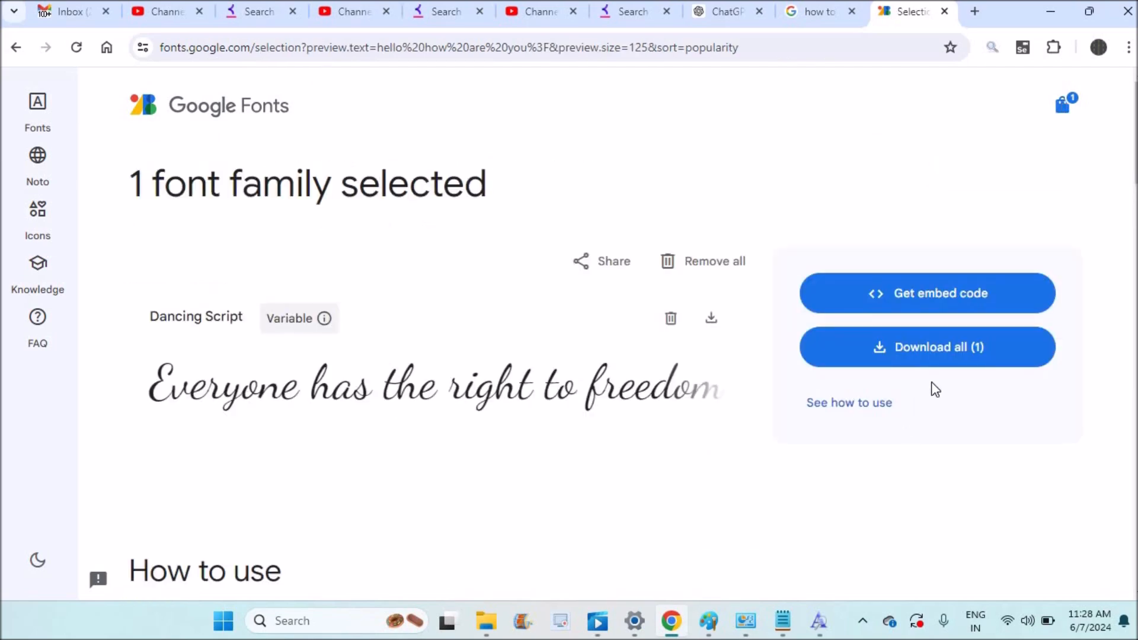
{"action": "left_click", "coordinate": [926, 347]}
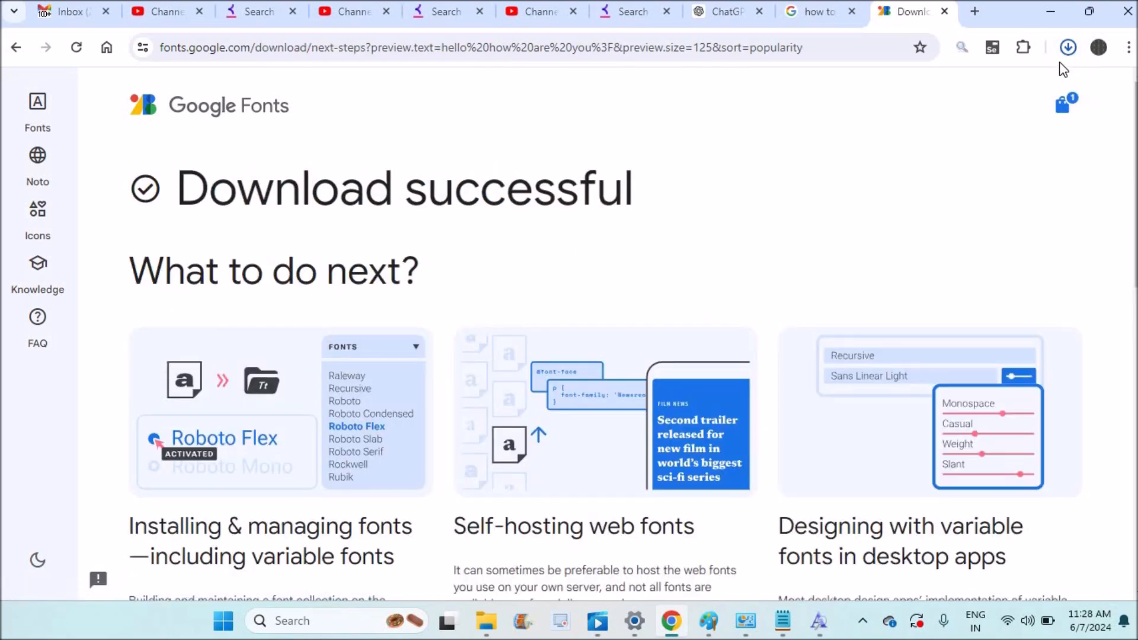
Step: Open the Dancing_Script zip in Downloads and open DancingScript-VariableFont_wght for preview
{"action": "left_click", "coordinate": [1068, 47]}
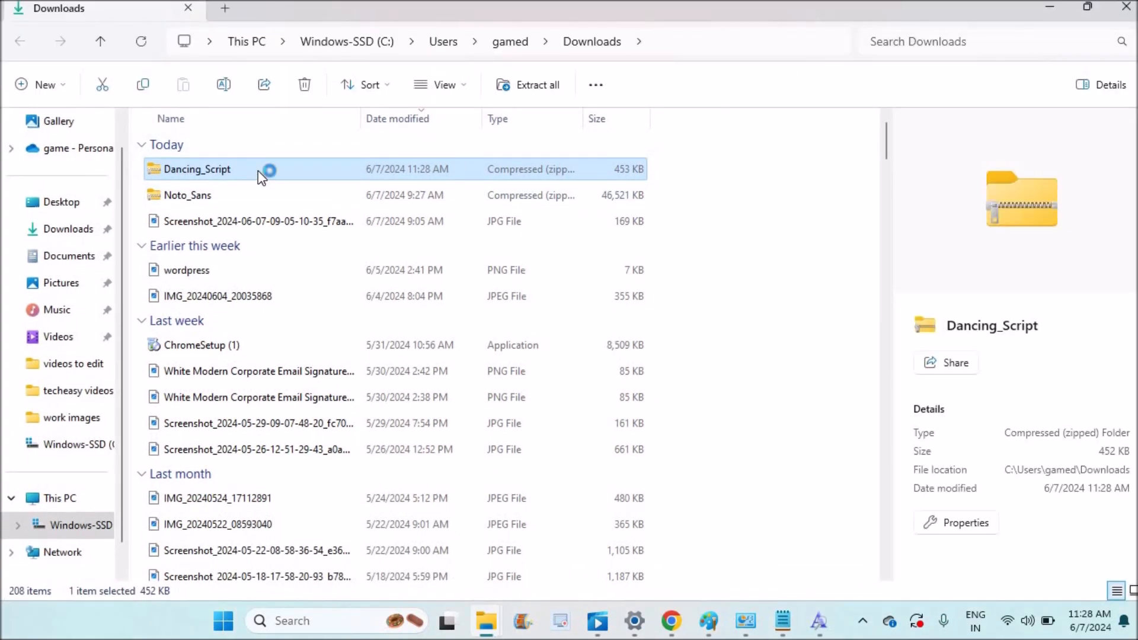
{"action": "double_click", "coordinate": [197, 169]}
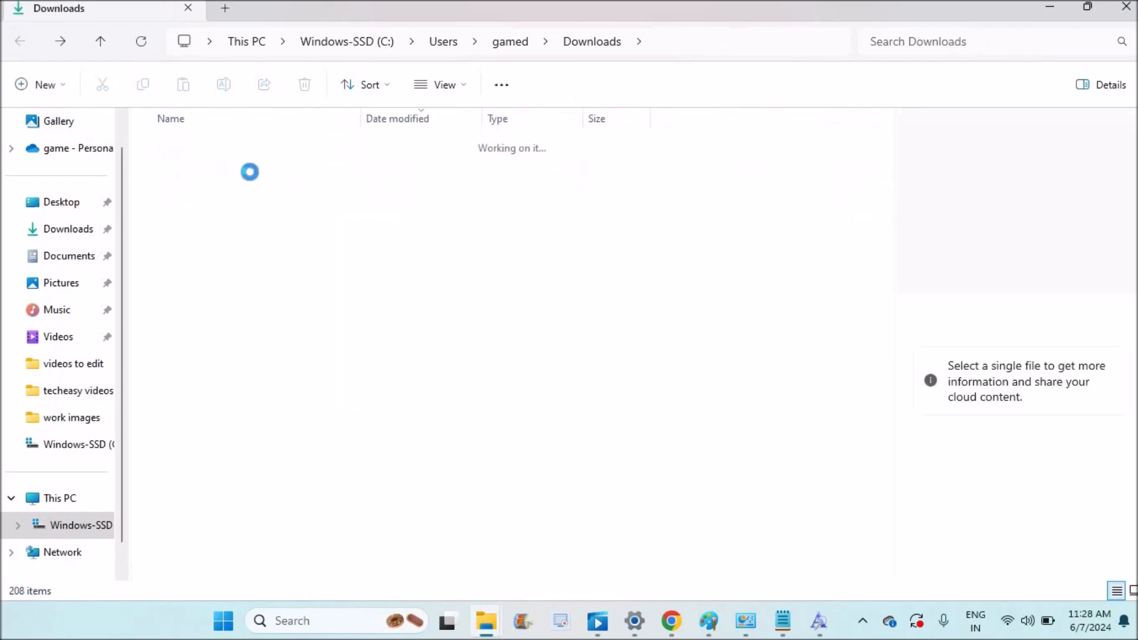
{"action": "left_click", "coordinate": [196, 169]}
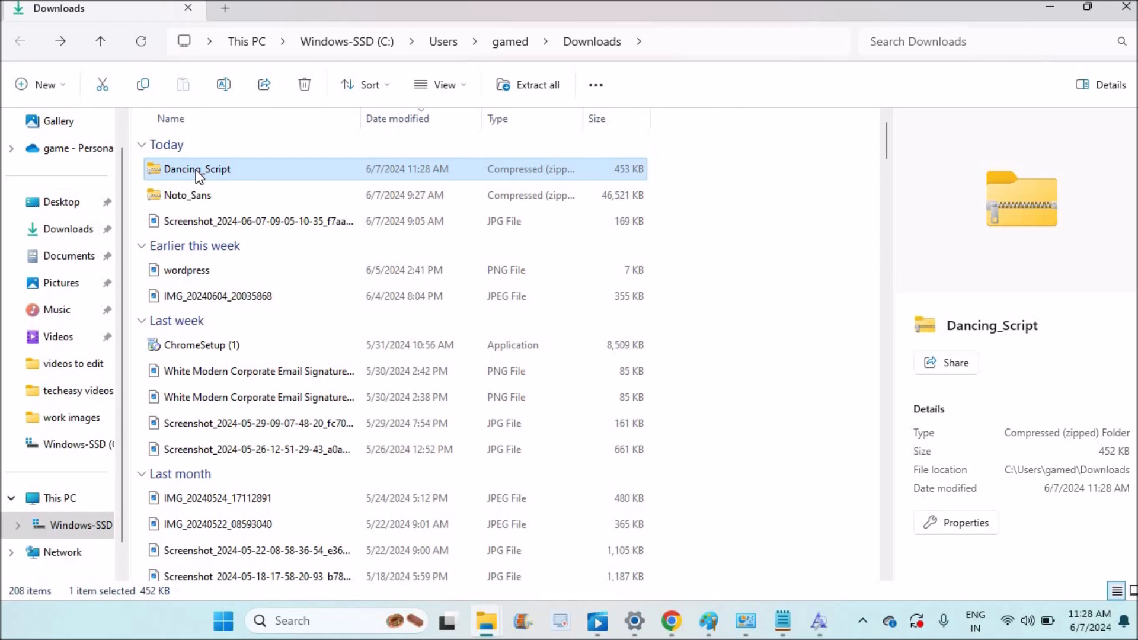
{"action": "right_click", "coordinate": [195, 170]}
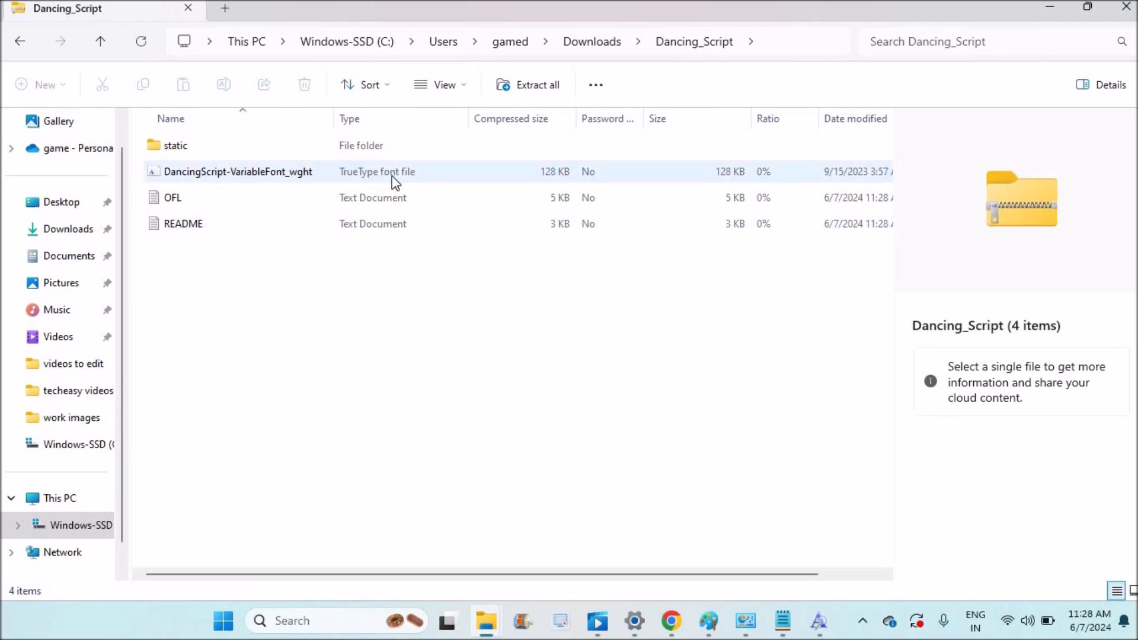
{"action": "mouse_move", "coordinate": [349, 182]}
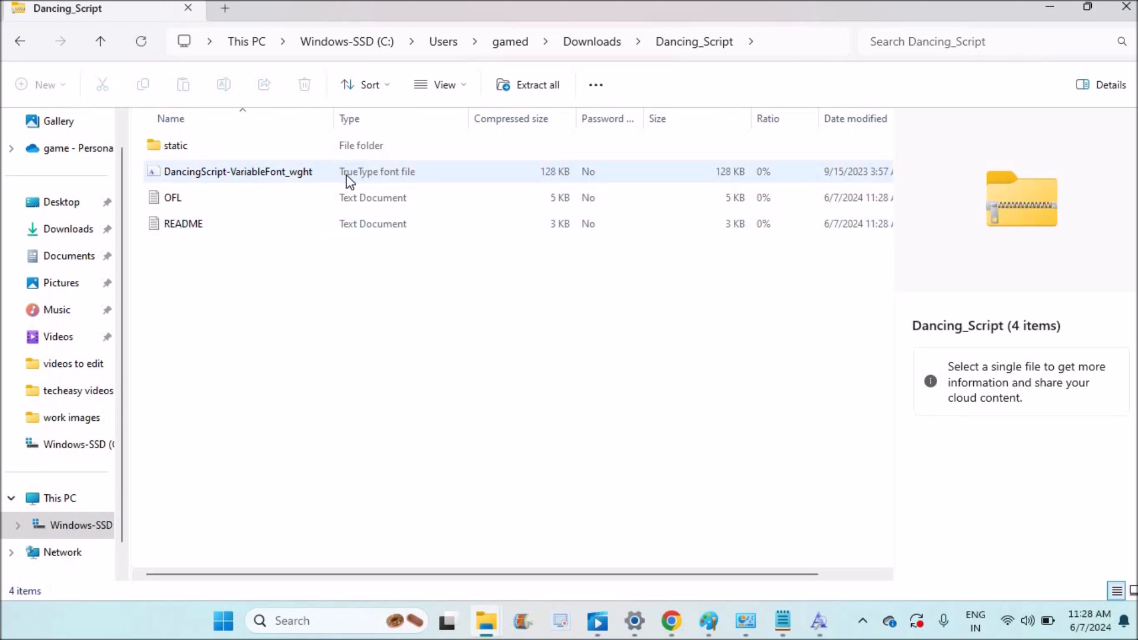
{"action": "mouse_move", "coordinate": [283, 174]}
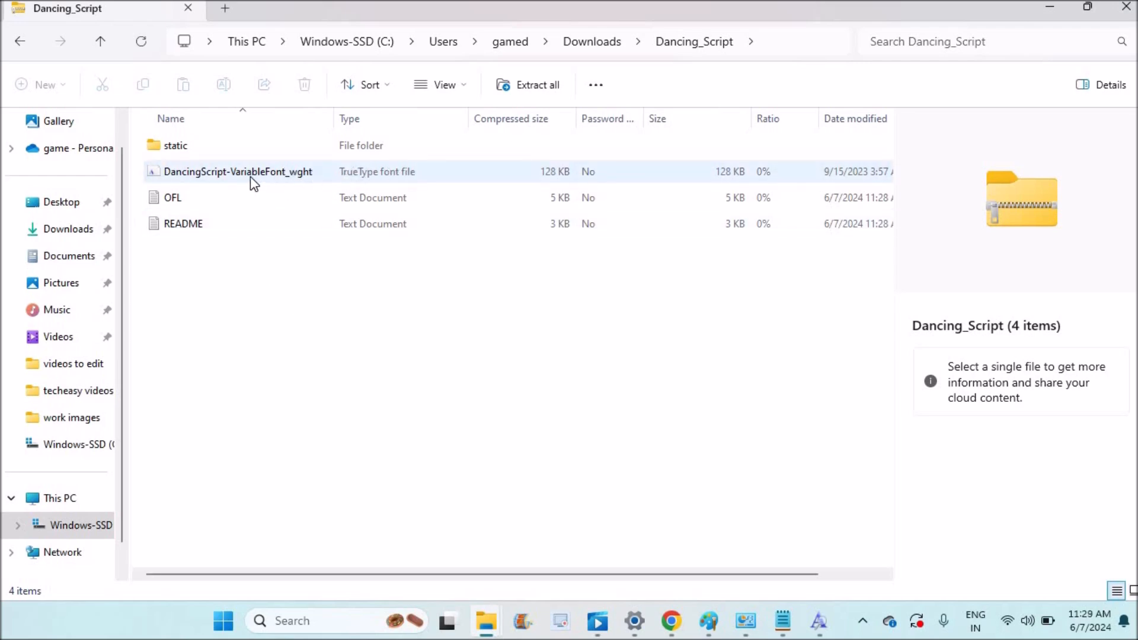
{"action": "double_click", "coordinate": [237, 171]}
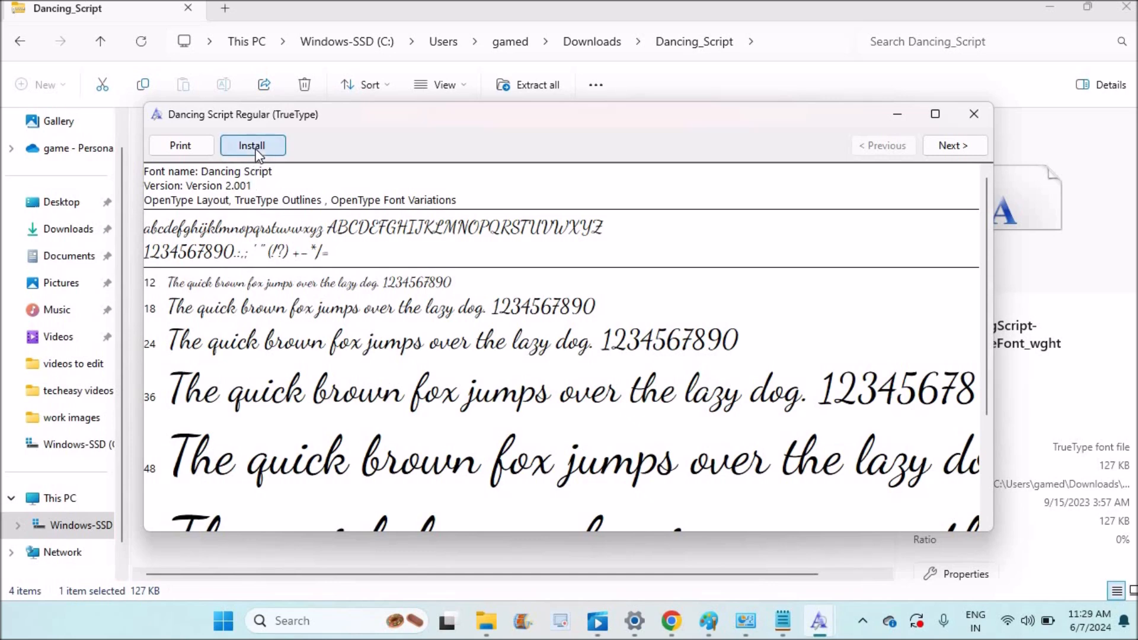
Step: Install the Dancing Script font from the Windows Font Viewer
{"action": "left_click", "coordinate": [253, 145]}
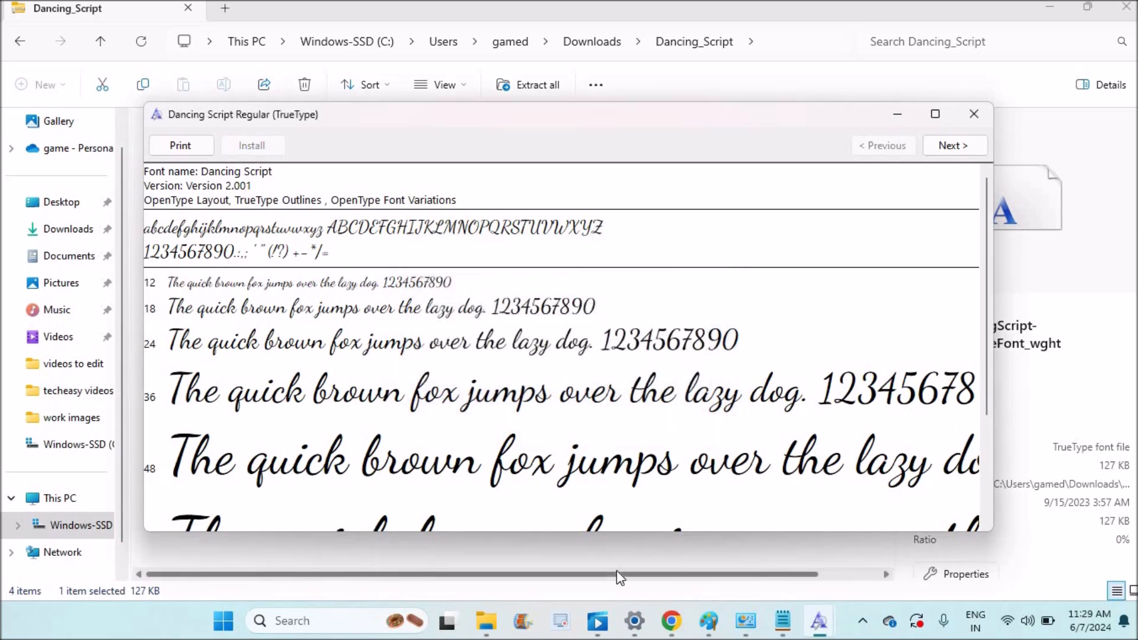
{"action": "mouse_move", "coordinate": [707, 622]}
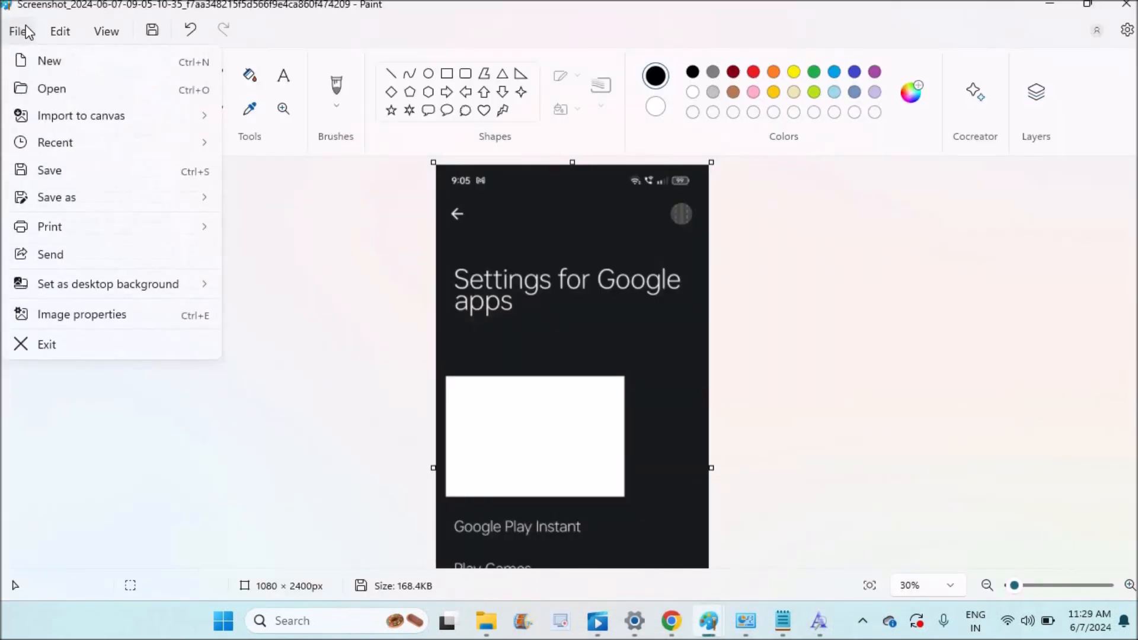
Step: Start a new Paint canvas without saving the screenshot and place a text box on it
{"action": "left_click", "coordinate": [46, 343]}
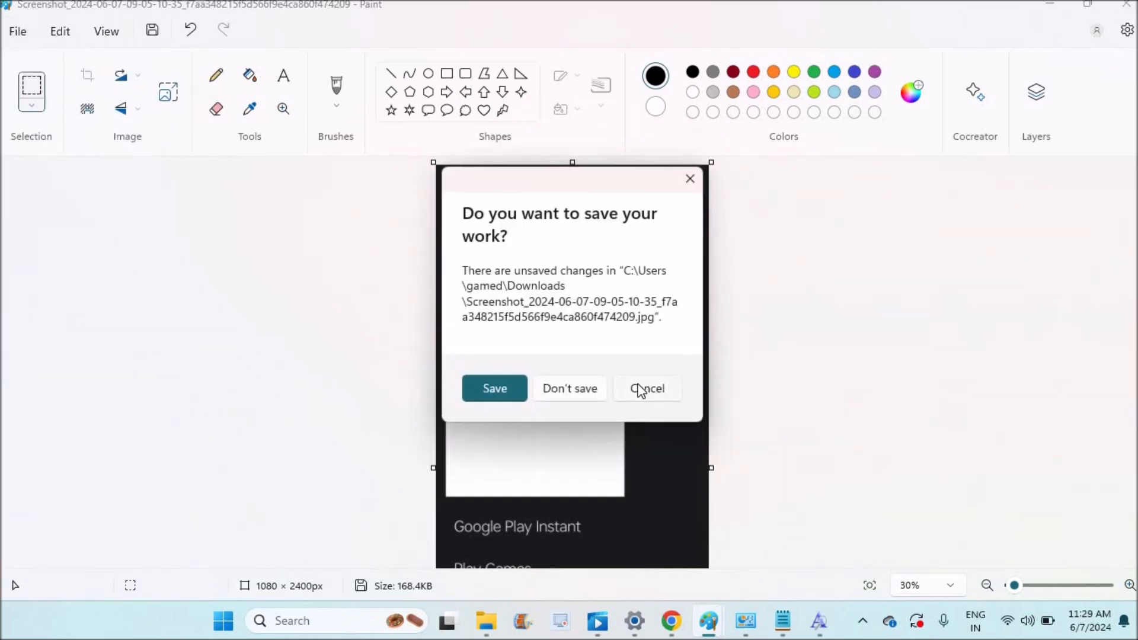
{"action": "left_click", "coordinate": [568, 389]}
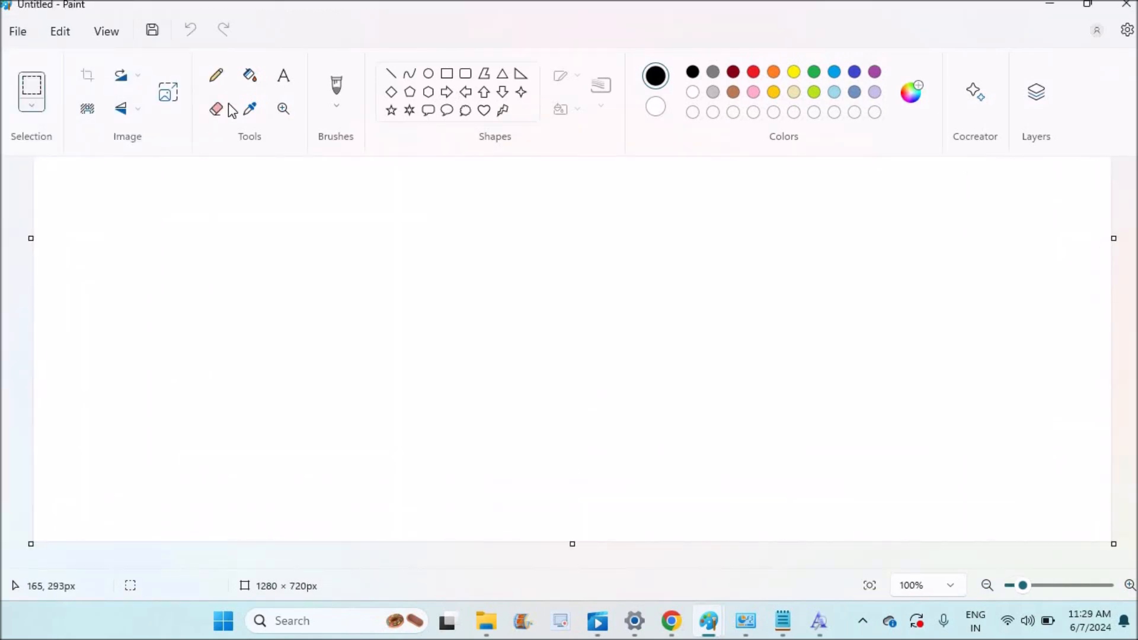
{"action": "left_click", "coordinate": [283, 76]}
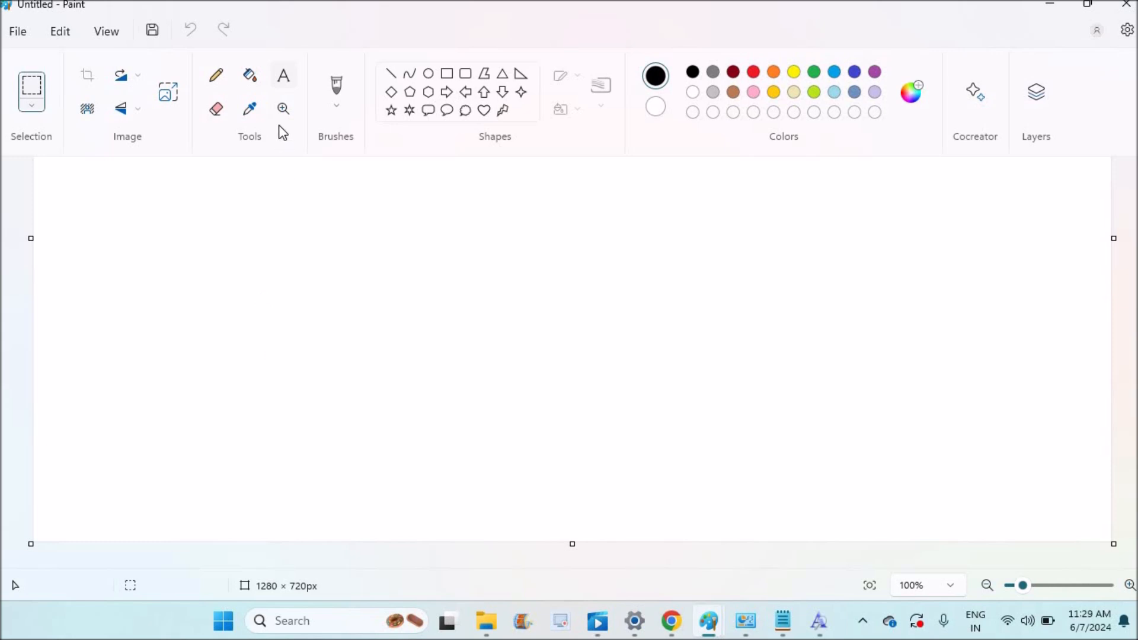
{"action": "left_click", "coordinate": [284, 75]}
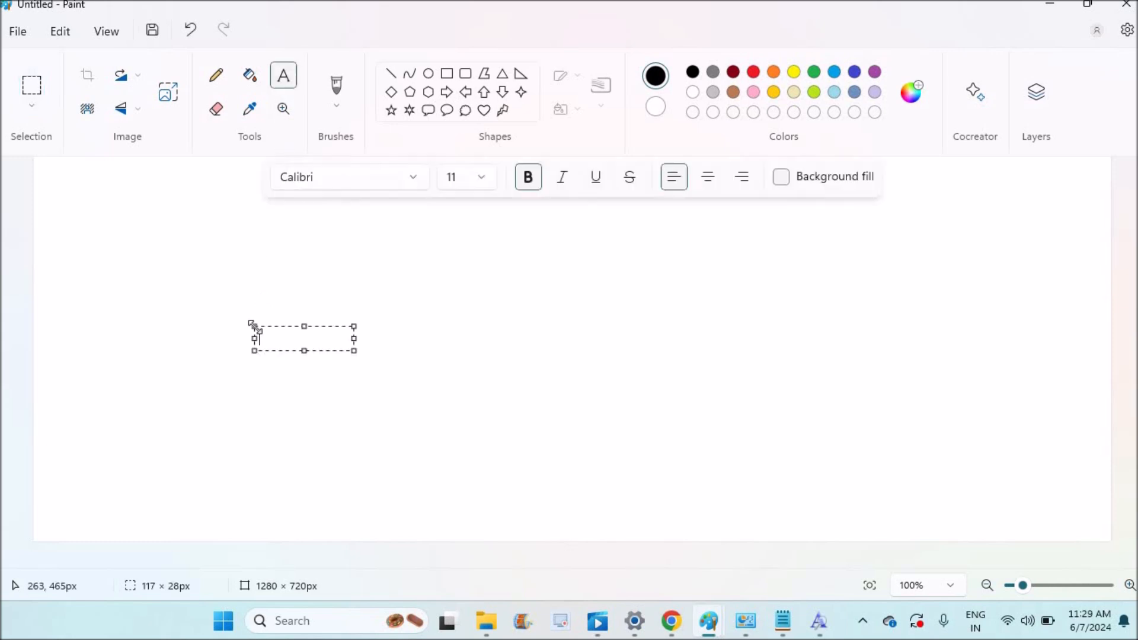
Step: Choose Dancing Script in the font list and write 'this' plus a line of sample letters
{"action": "left_click", "coordinate": [348, 177]}
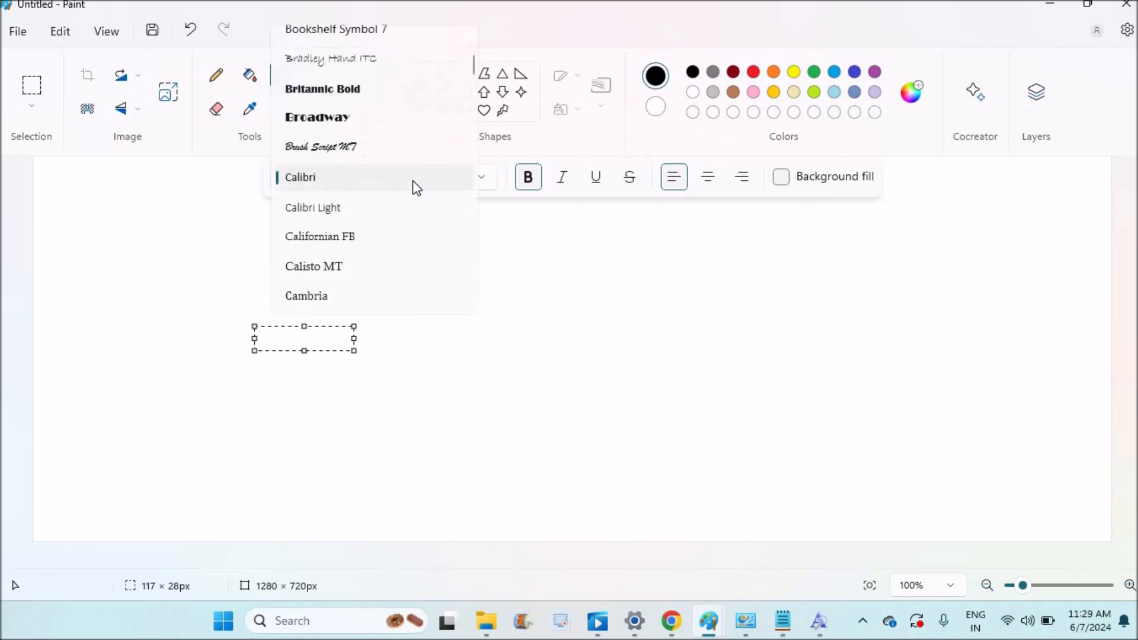
{"action": "mouse_move", "coordinate": [486, 620]}
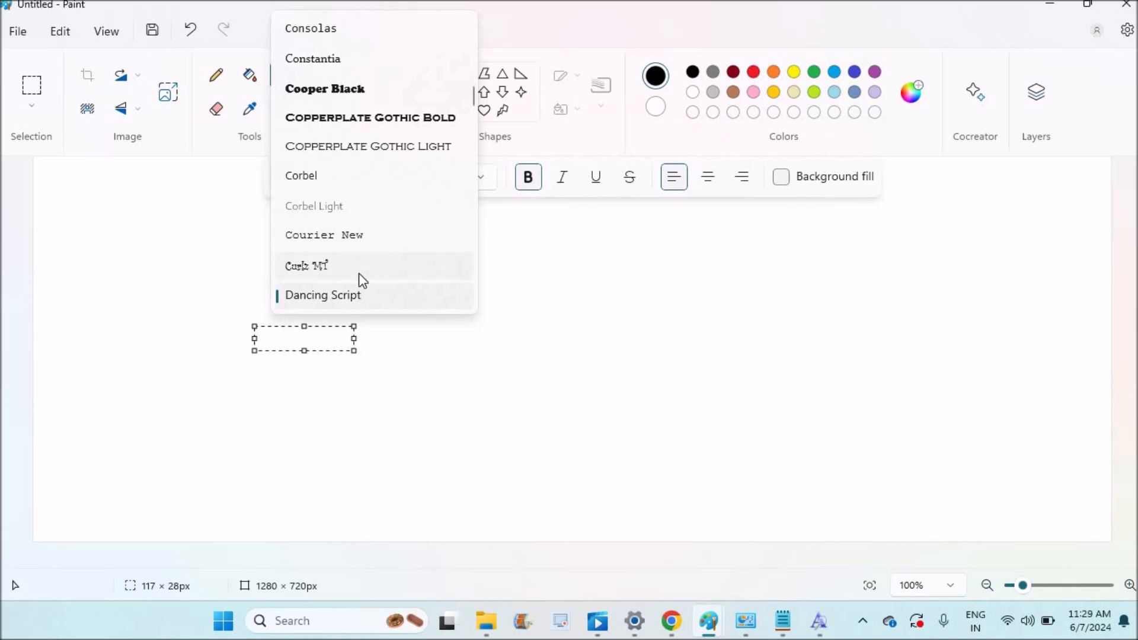
{"action": "left_click", "coordinate": [322, 295]}
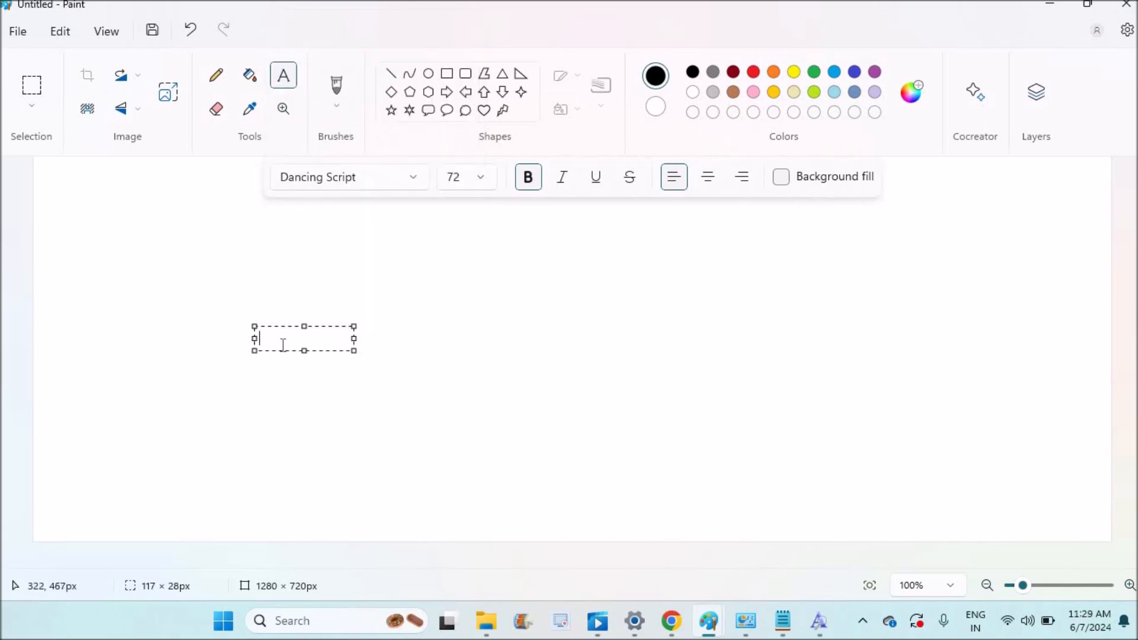
{"action": "type", "text": "this got"}
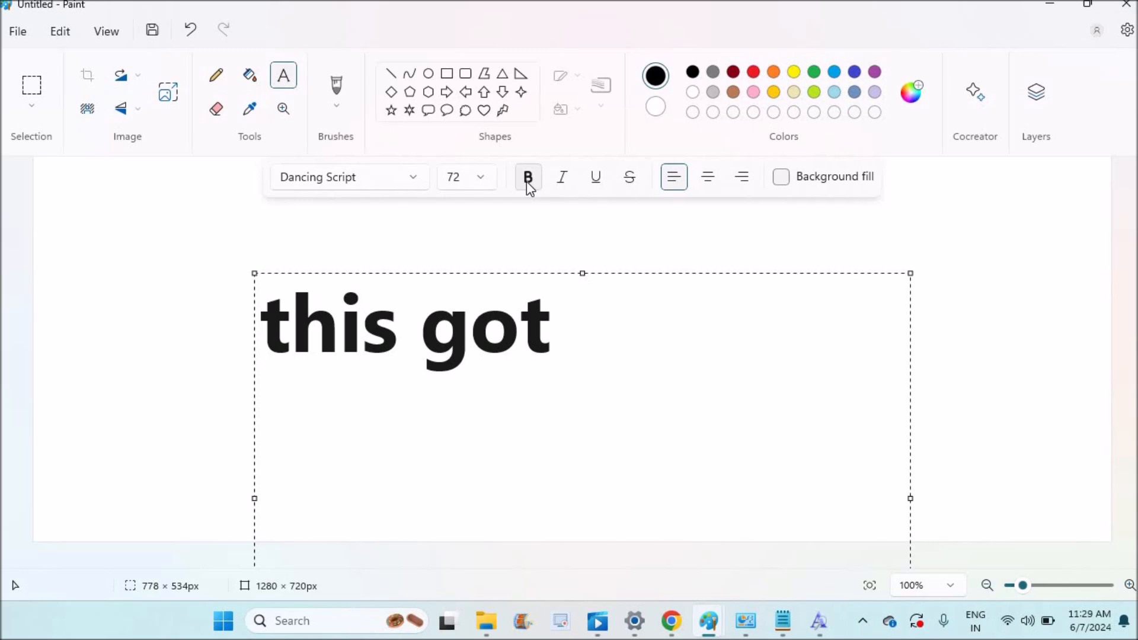
{"action": "type", "text": "nnklnkkkjkjkjkjk"}
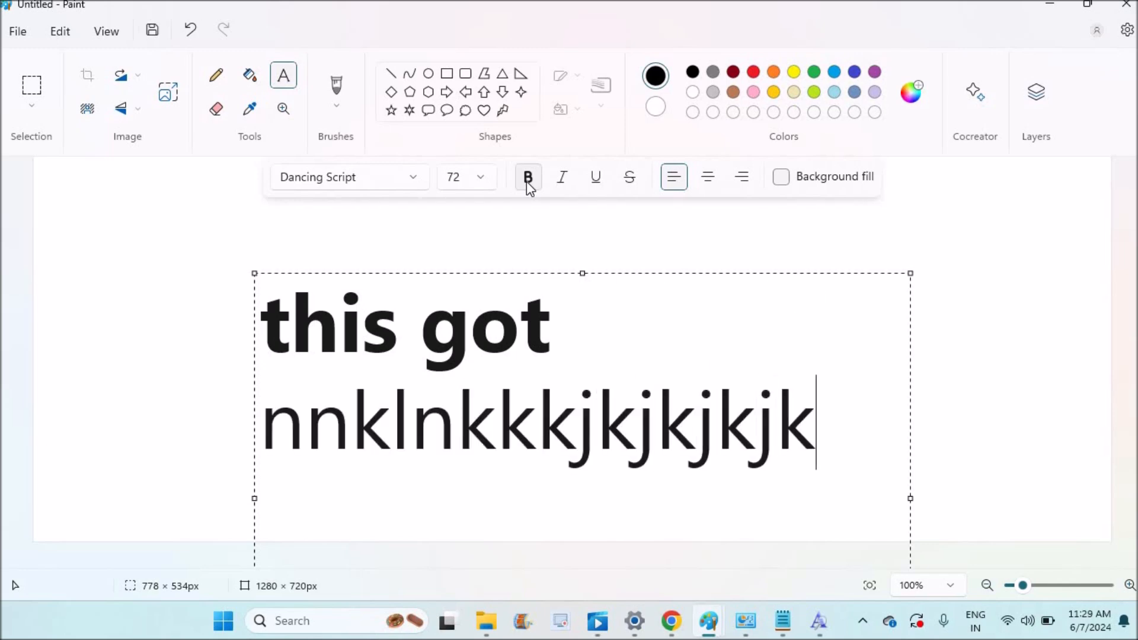